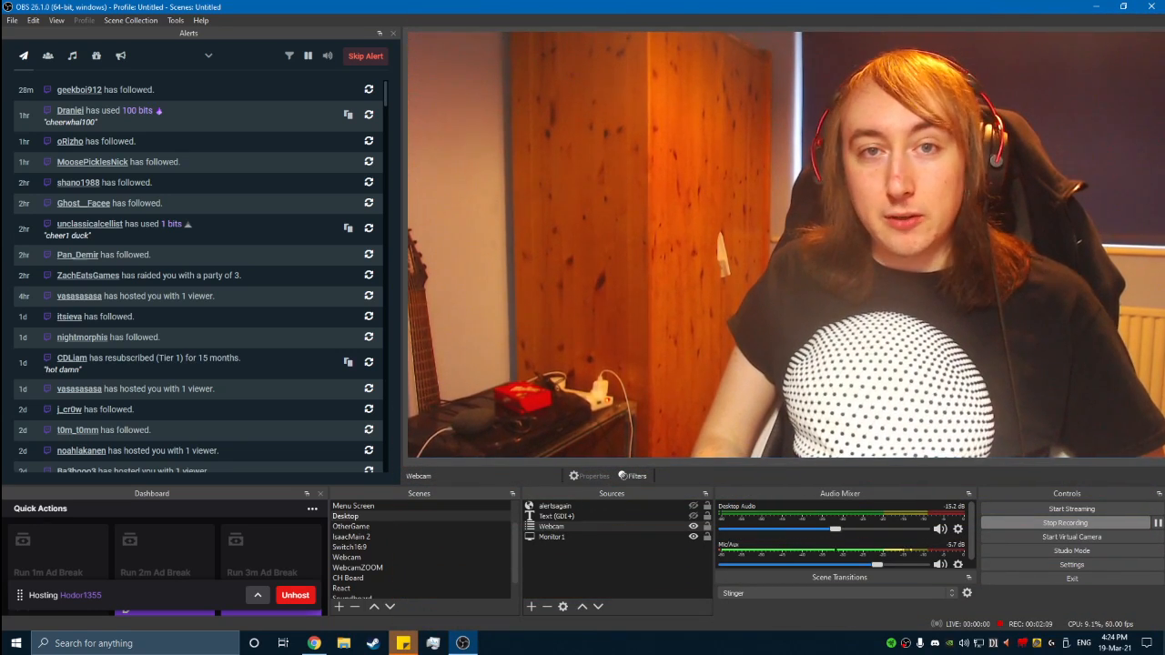
Bring up the OBS Settings window from the File menu
click(11, 20)
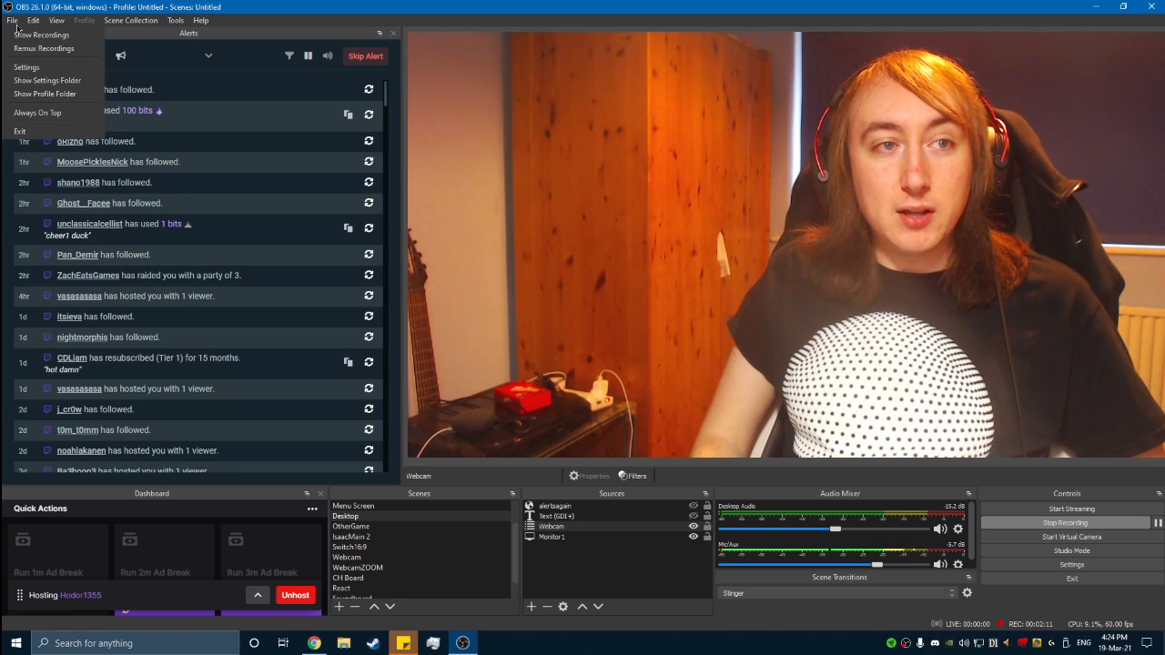
click(26, 66)
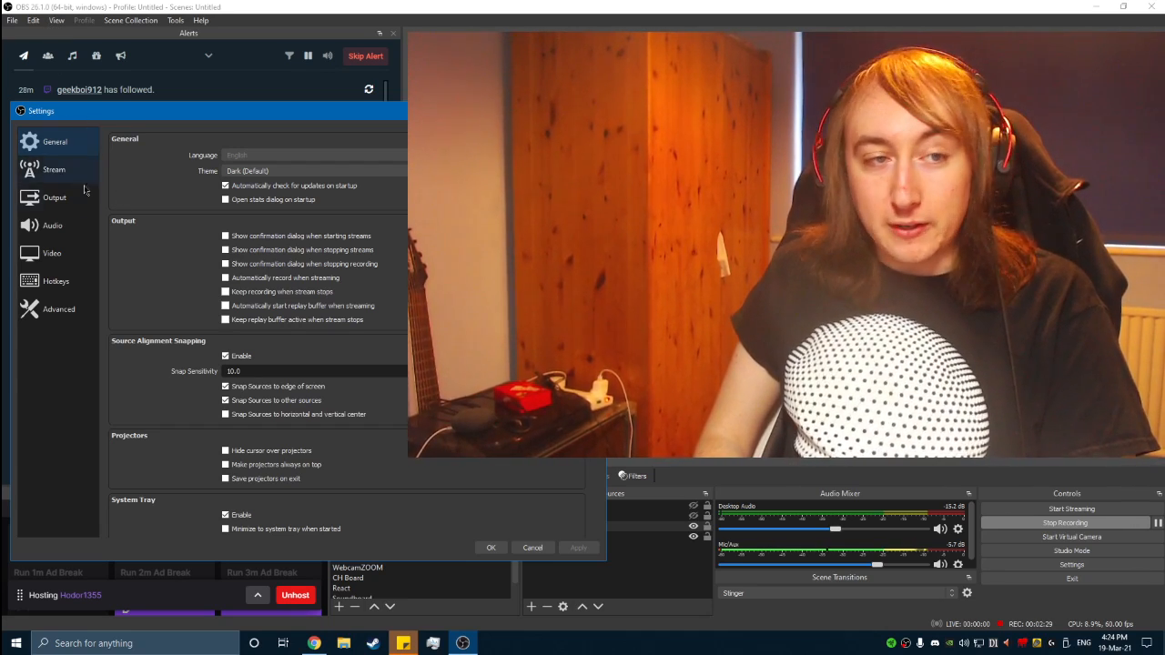
Switch to the Output page of Settings before confirming and returning to the main layout
click(55, 196)
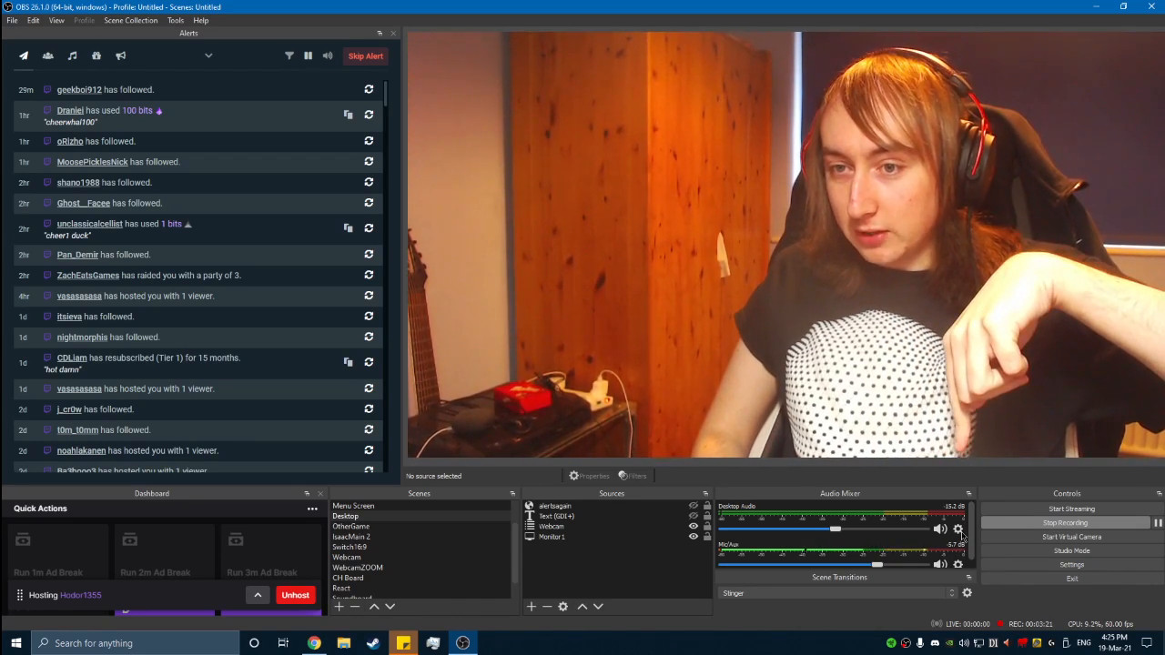
right_click(957, 528)
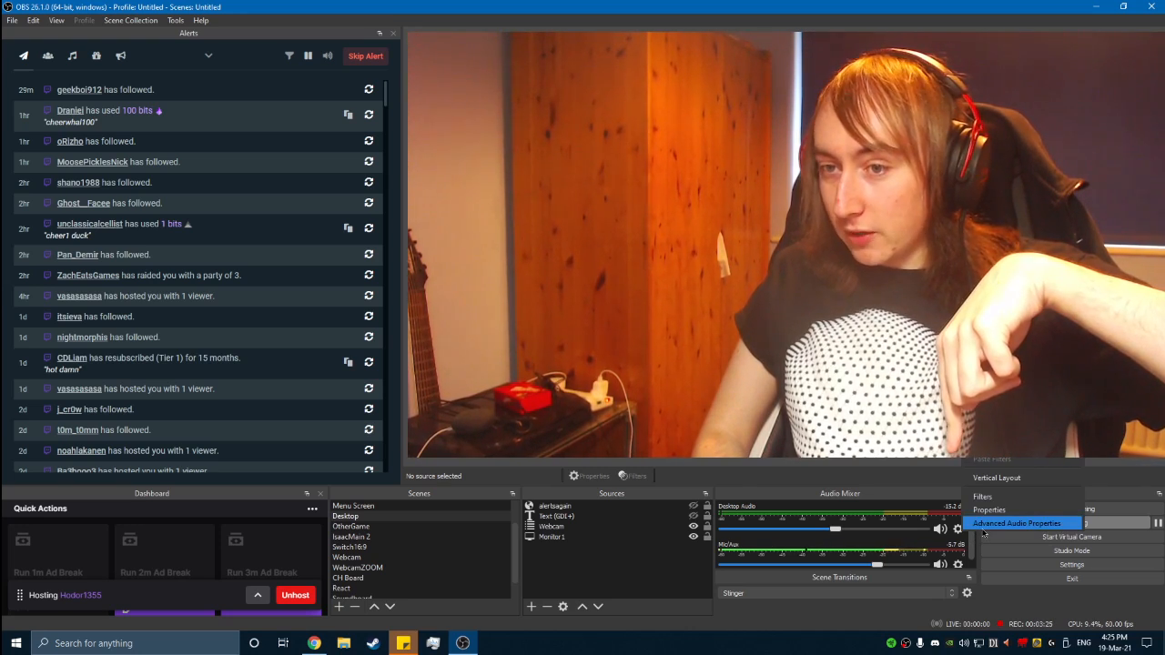
click(1016, 523)
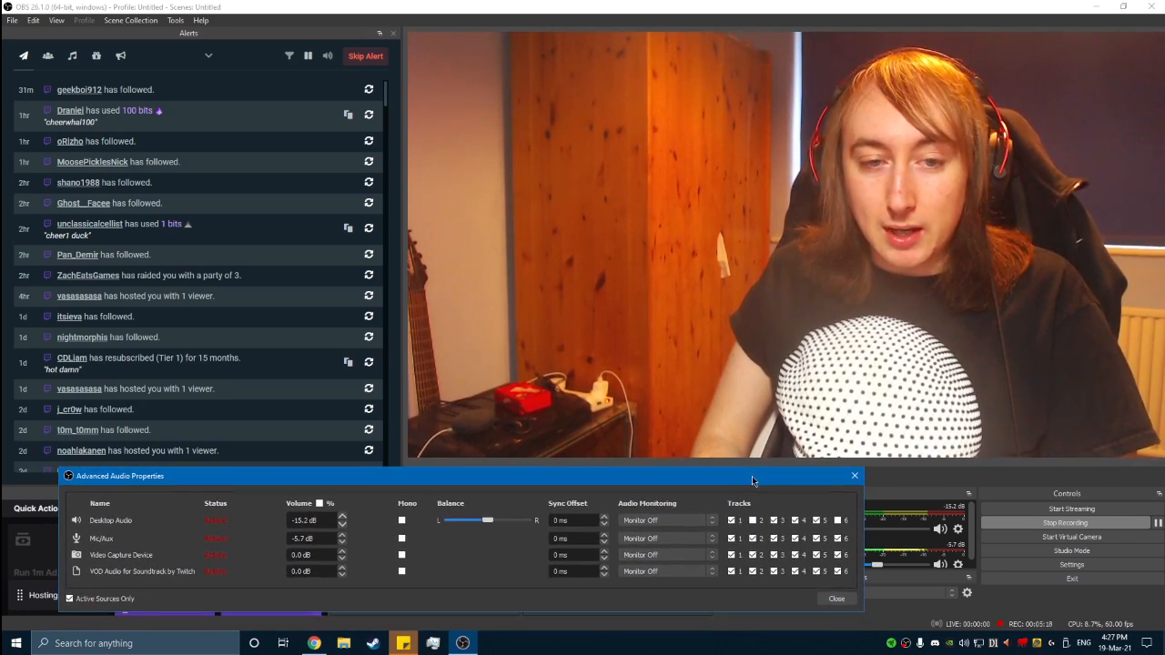
drag(753, 475, 779, 475)
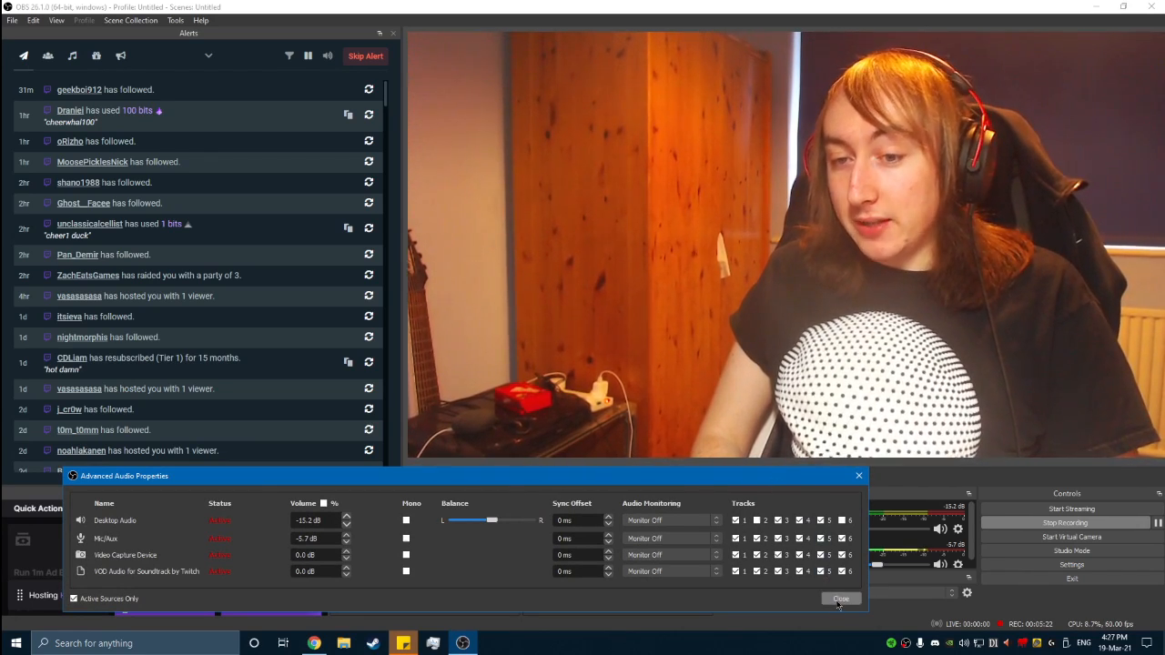
click(837, 597)
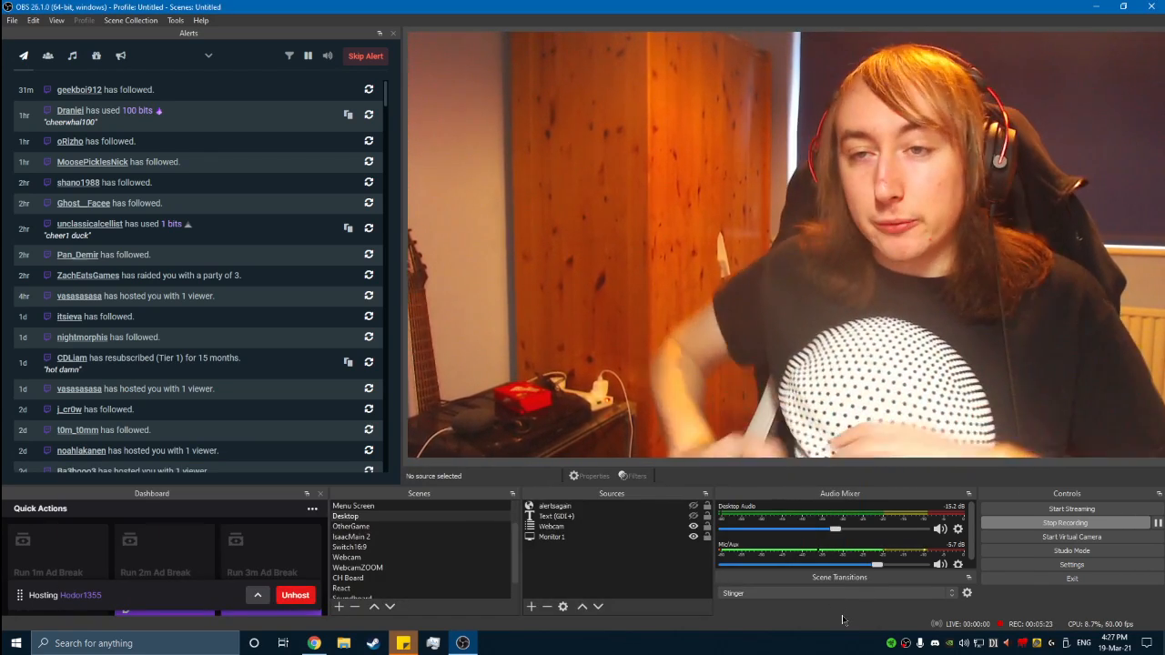